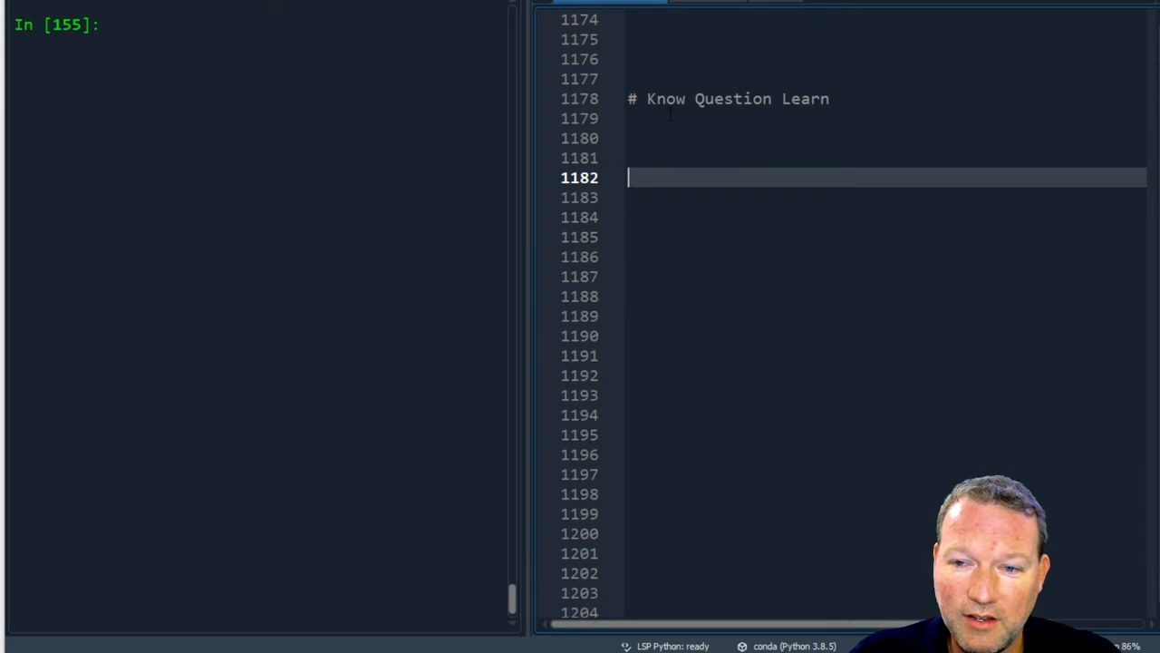
left_click(734, 98)
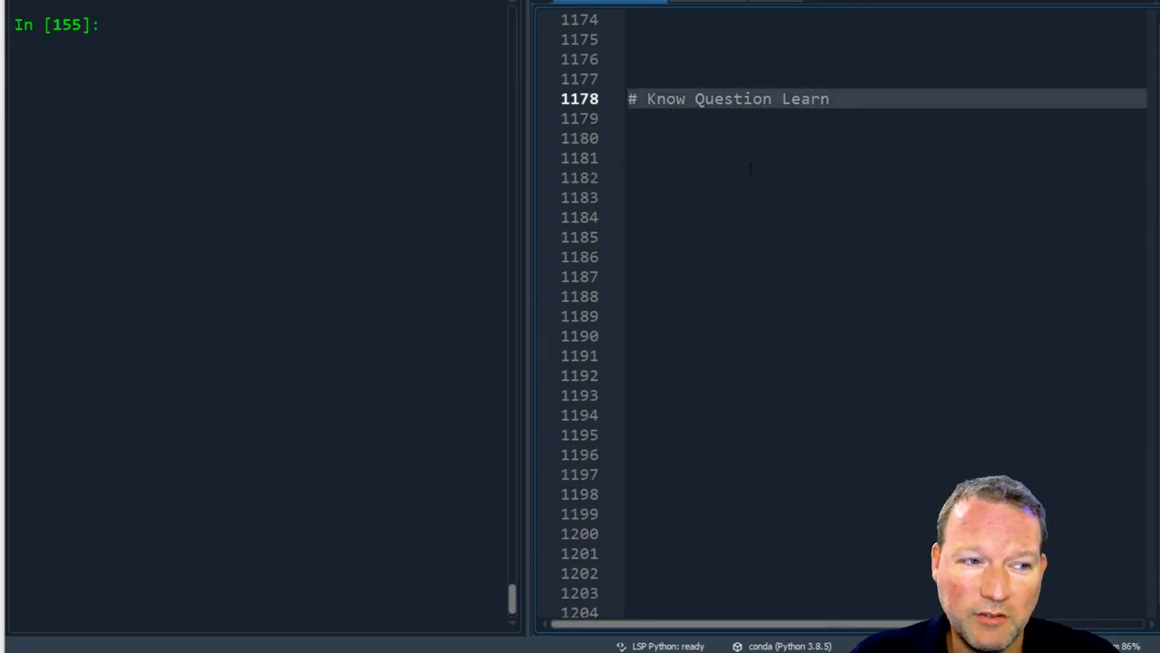
left_click(751, 177)
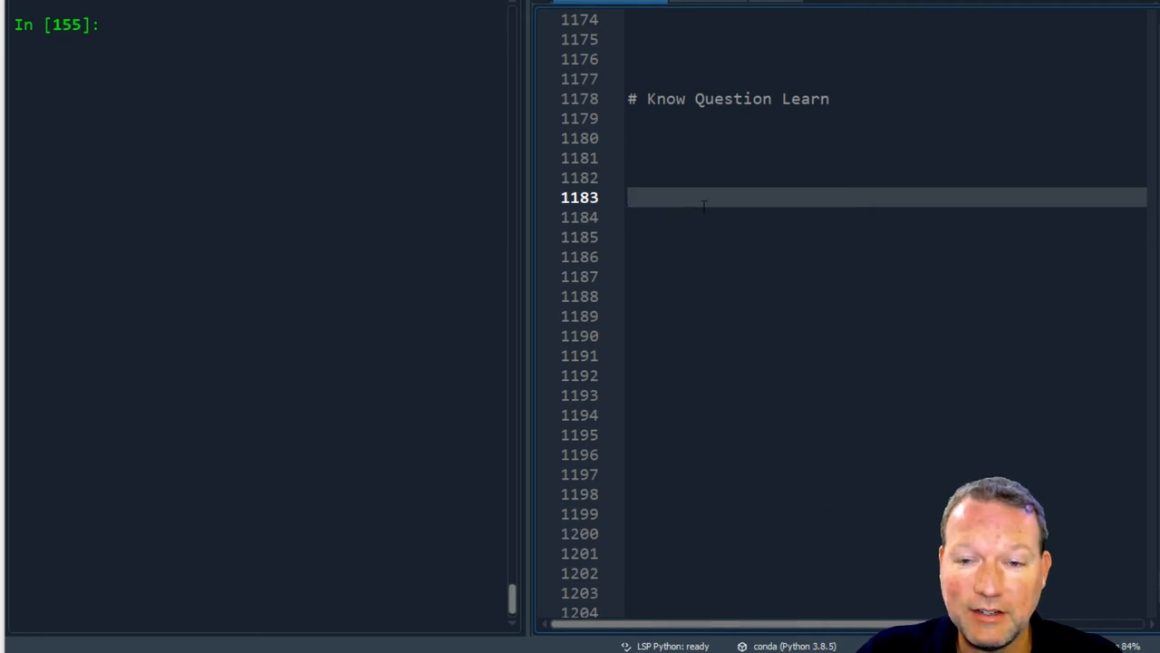
double_click(666, 98)
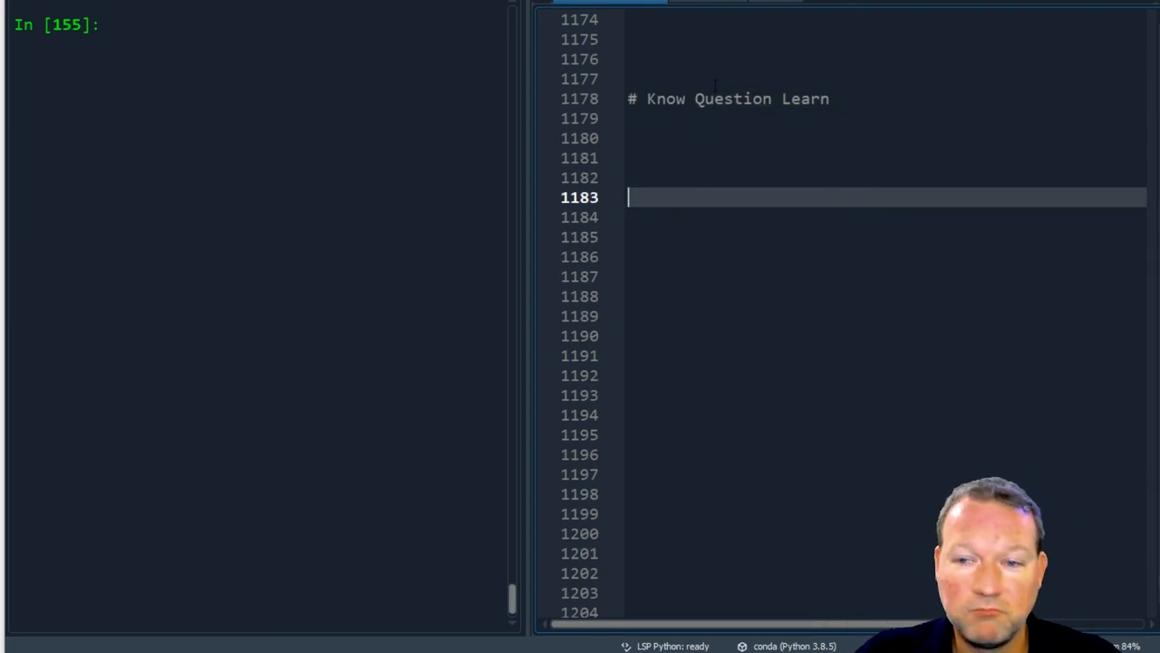
double_click(805, 98)
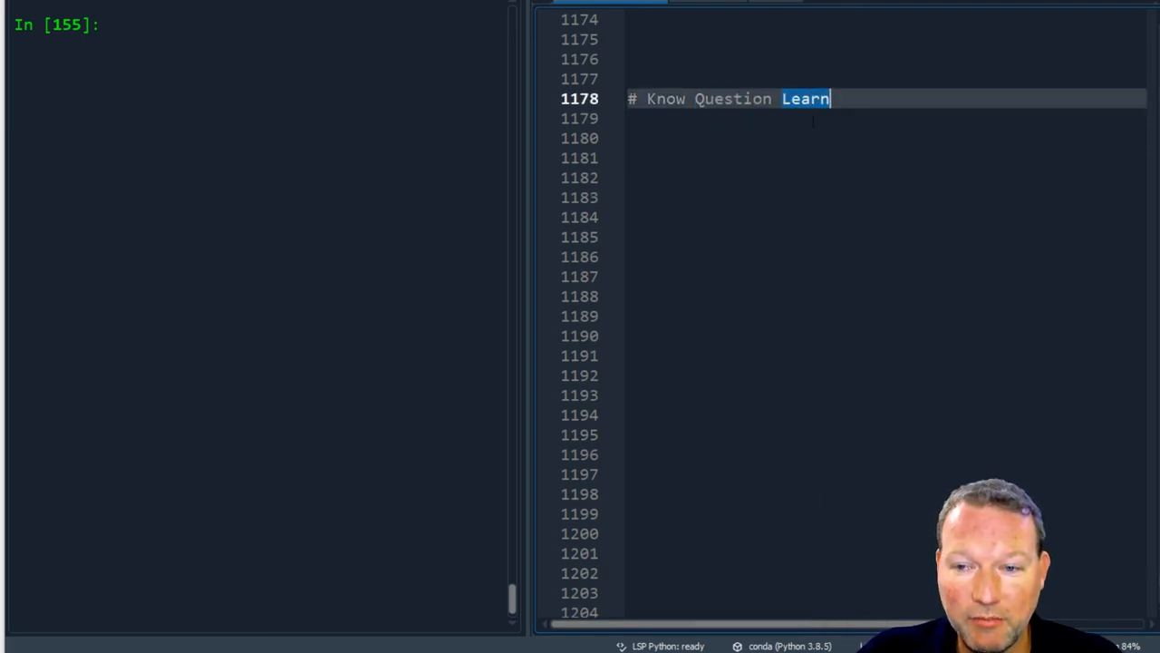
left_click(734, 178)
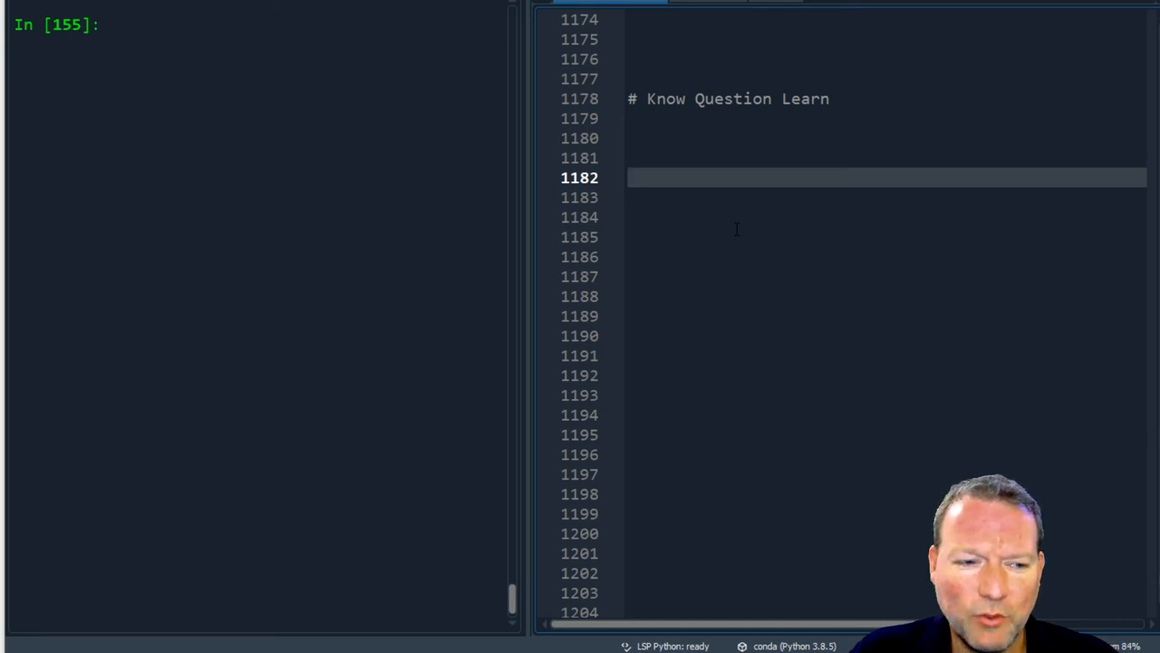
left_click(628, 178)
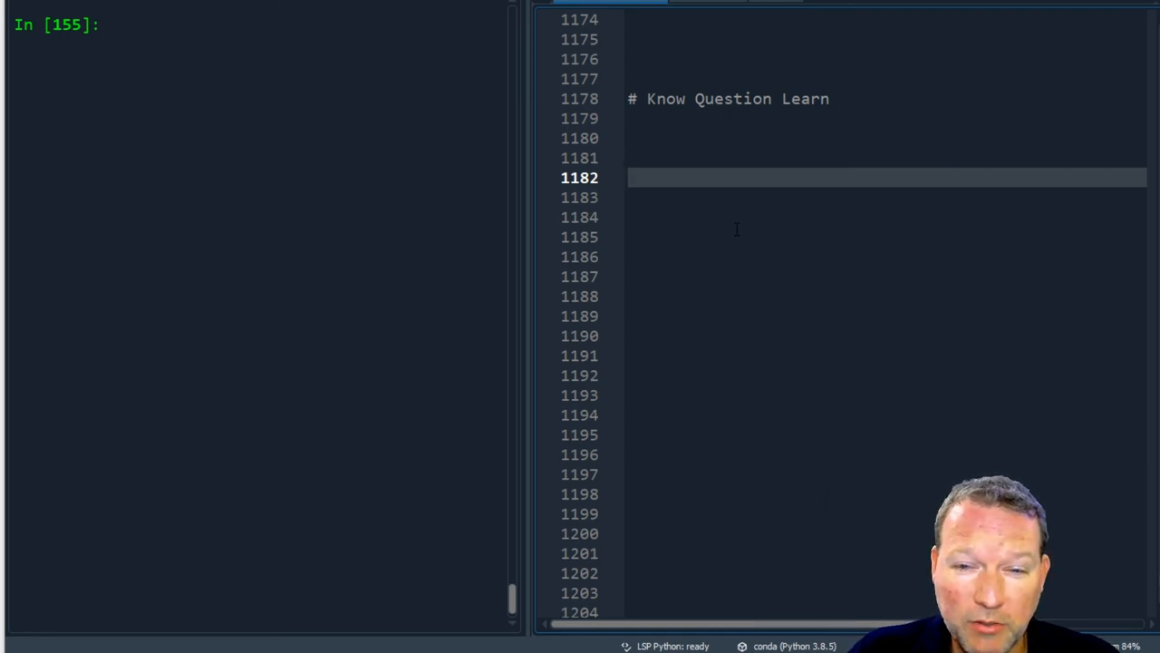
left_click(634, 178)
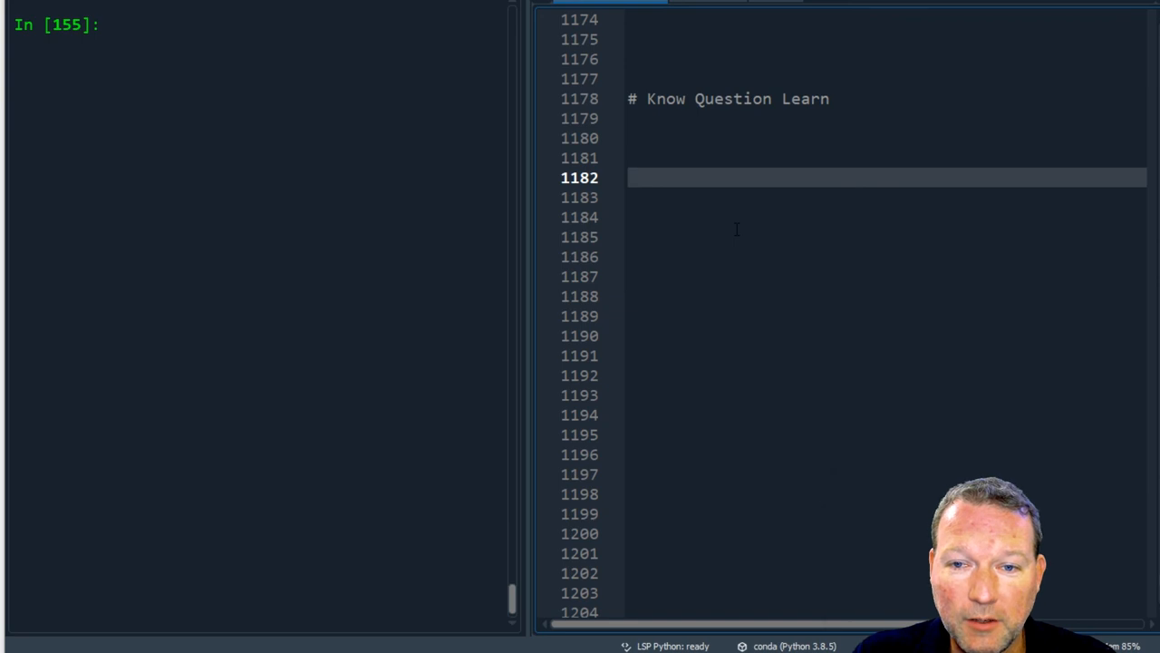
left_click(631, 178)
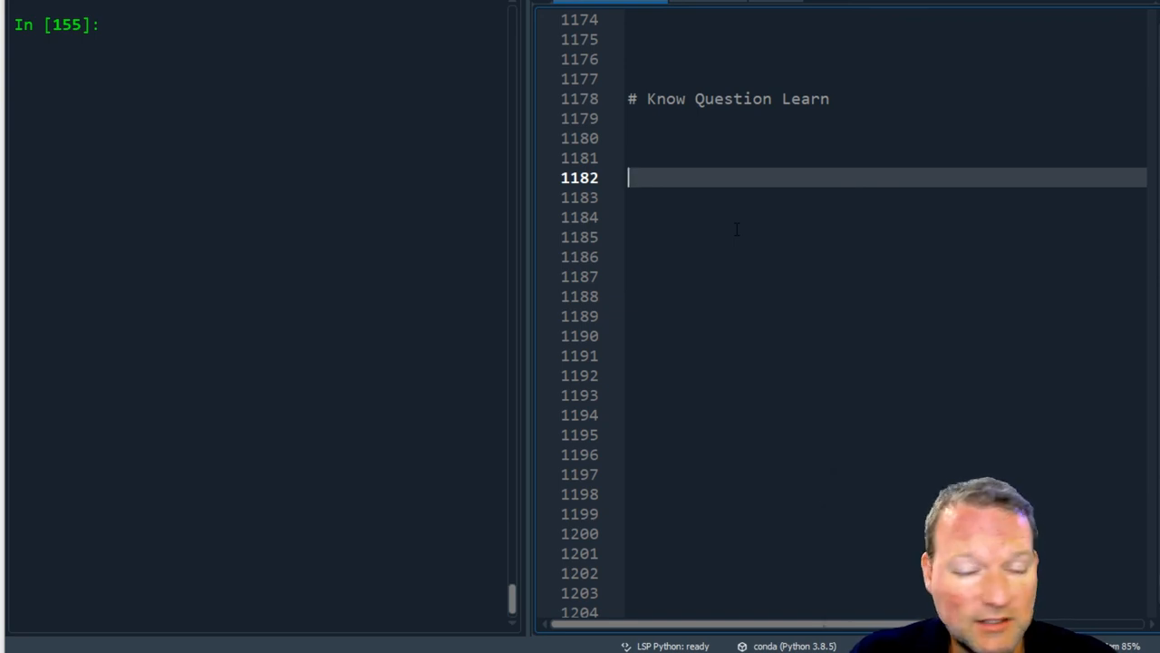